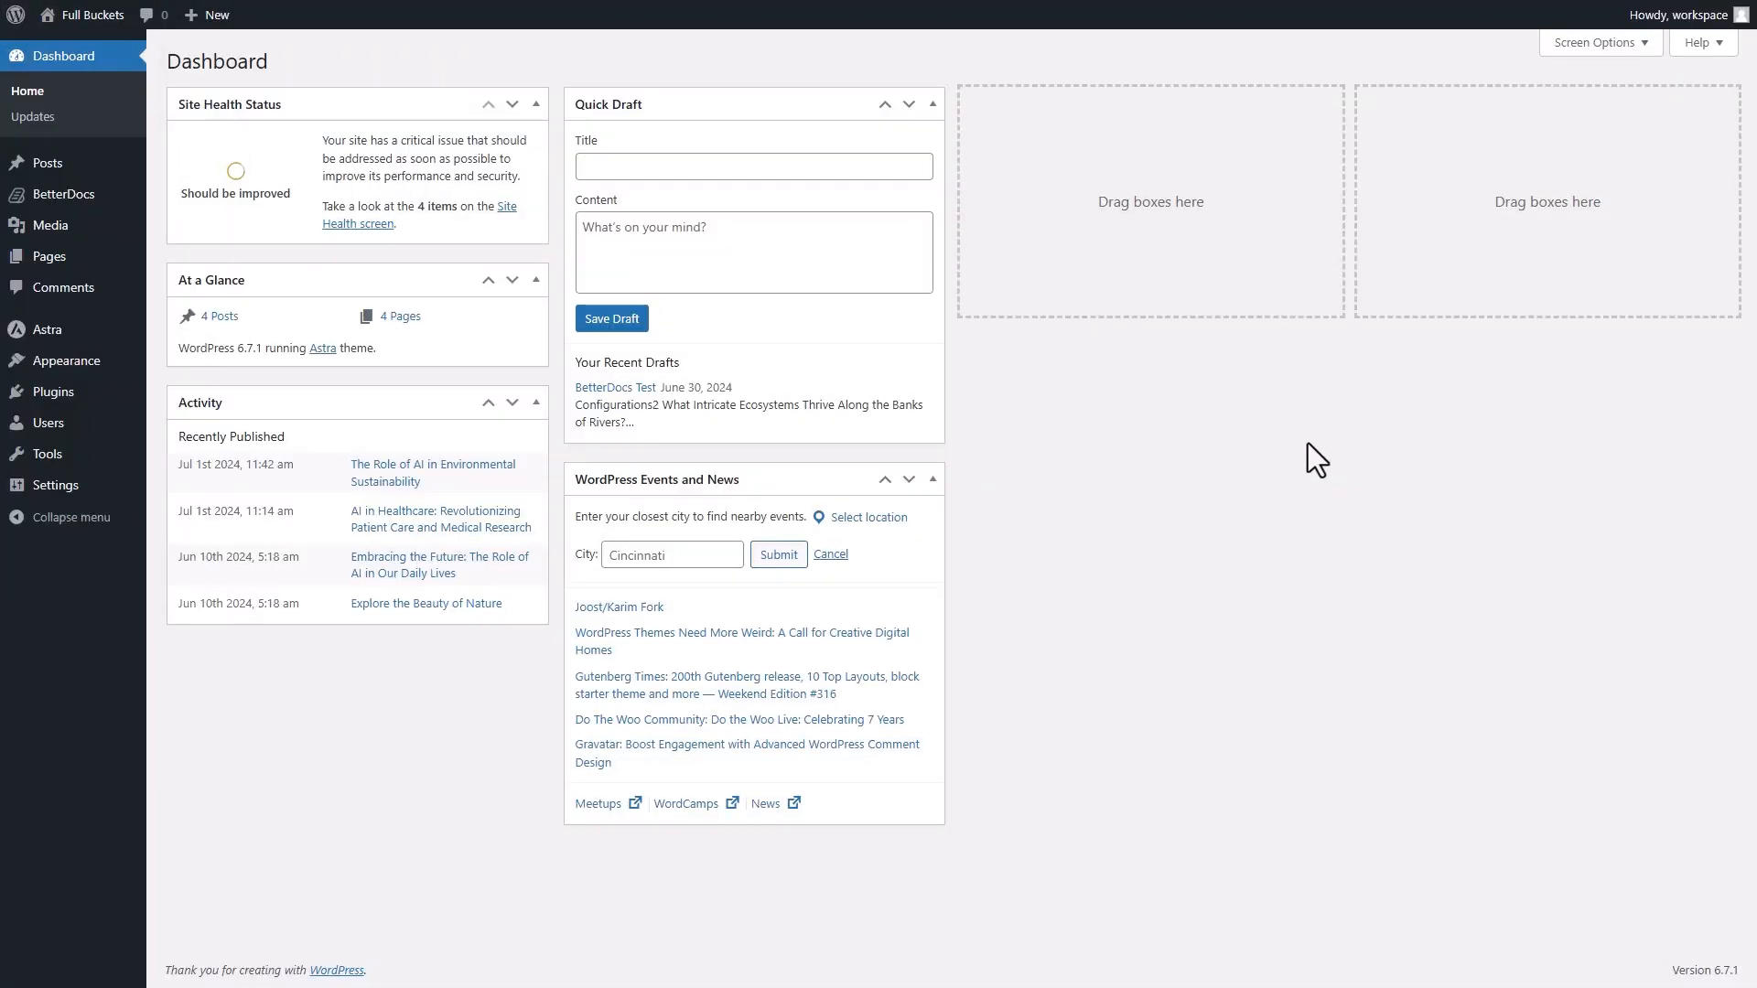
- Go to the BetterDocs All Docs page listing docs grouped by category
left_click(64, 194)
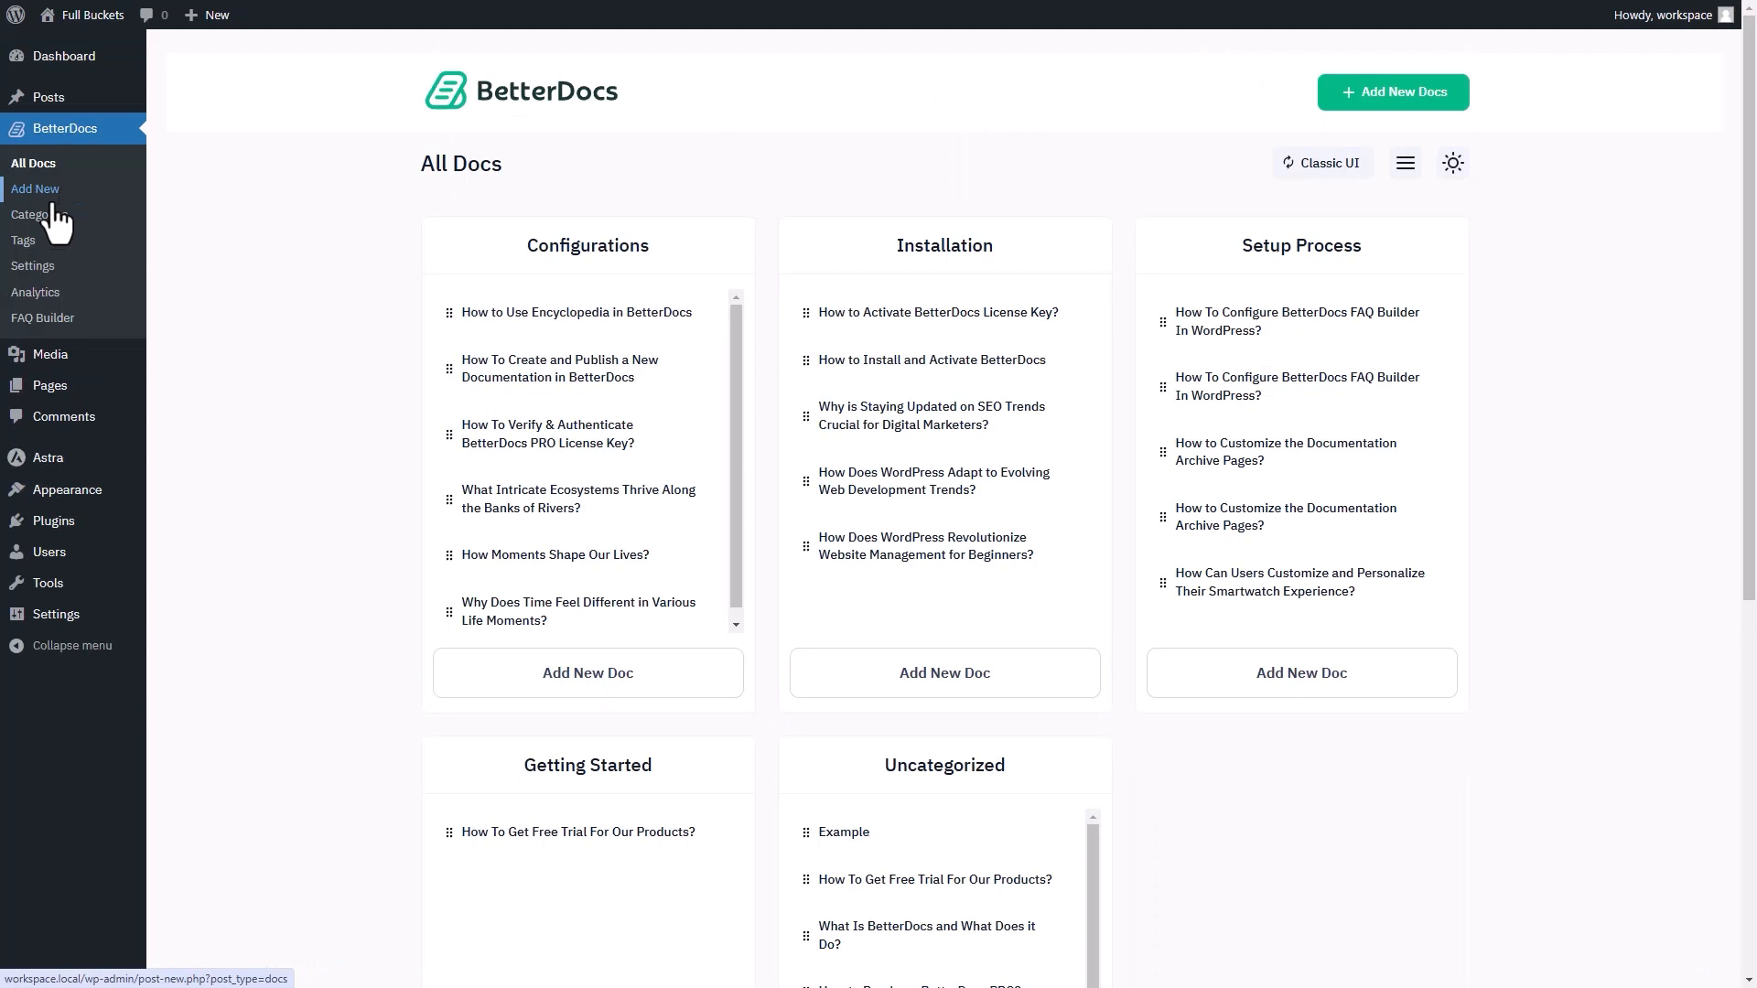
- Enable Show Related Docs under Settings > Layout > Single Doc > Related Docs and save
left_click(33, 266)
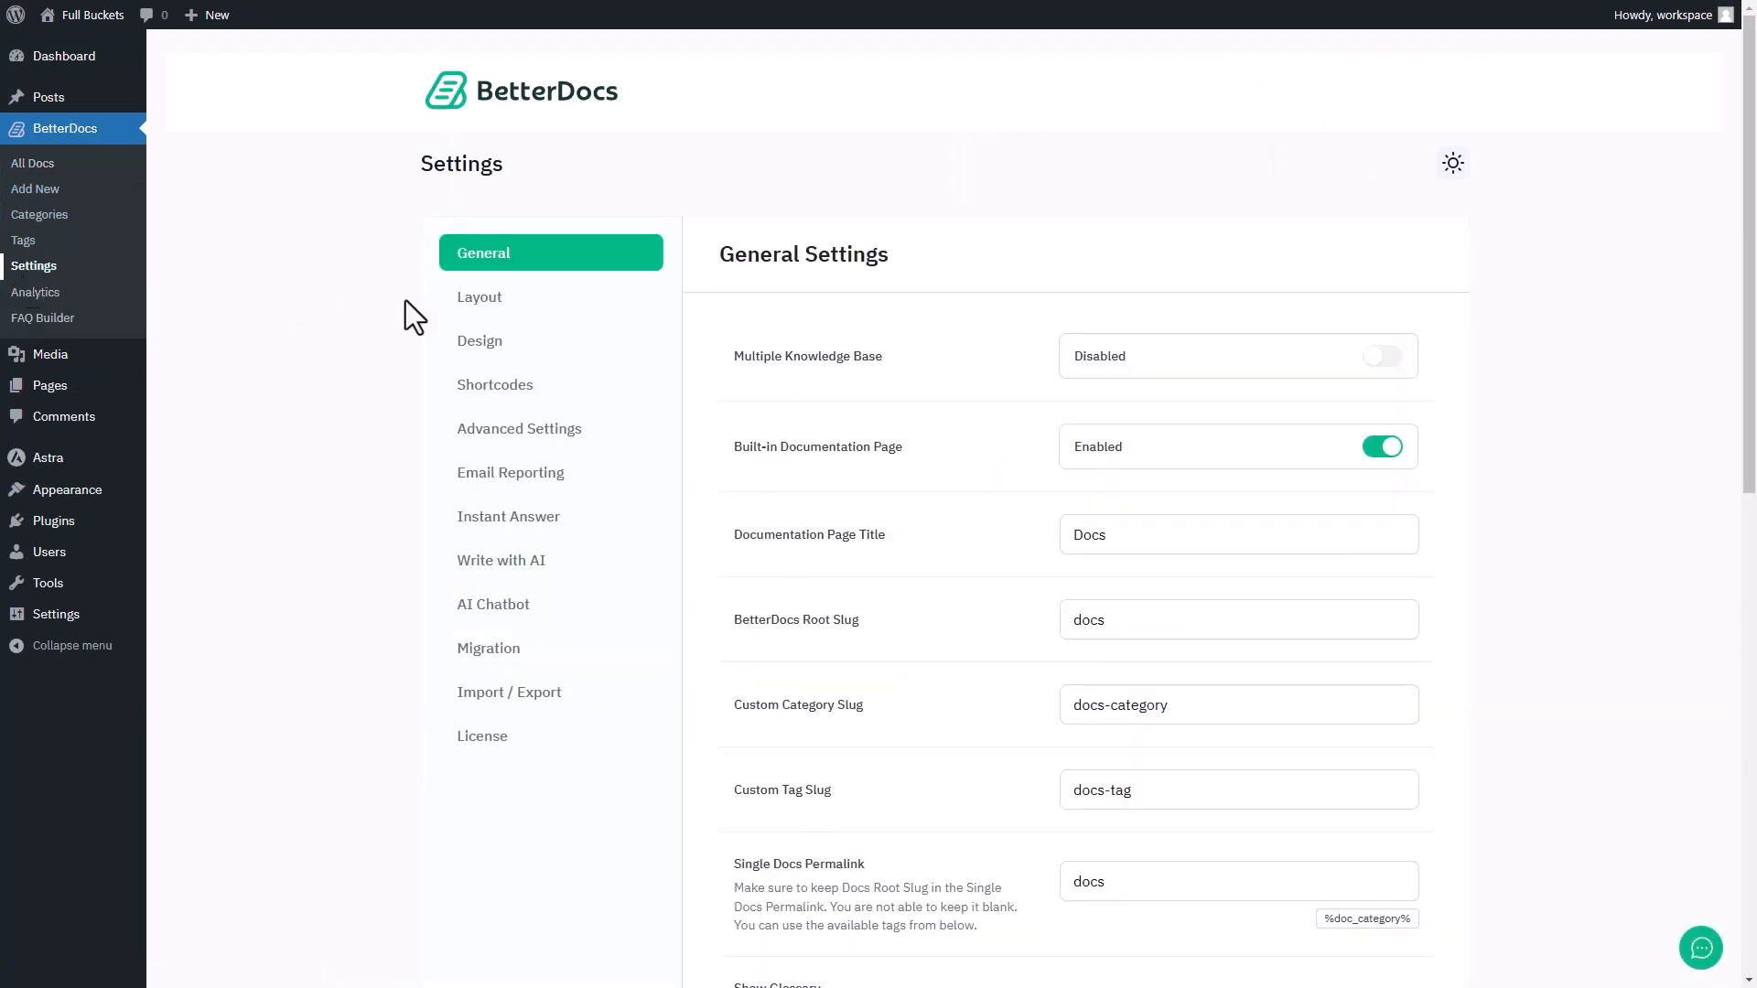
left_click(480, 296)
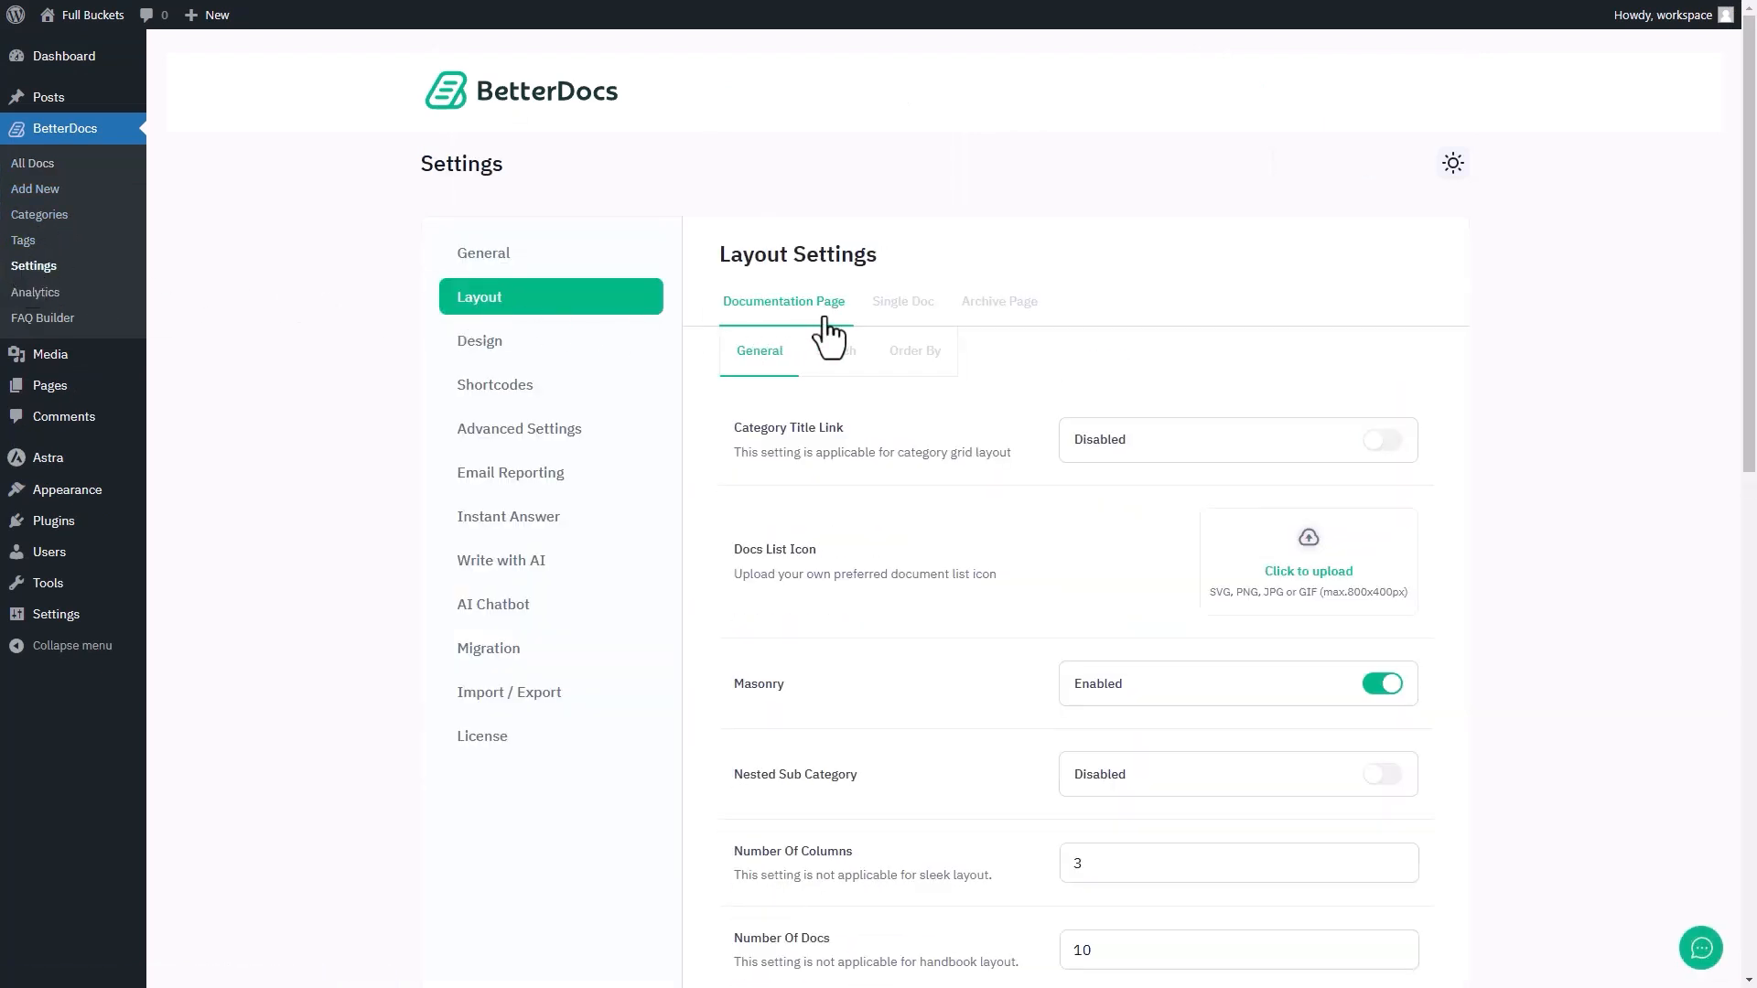
left_click(904, 300)
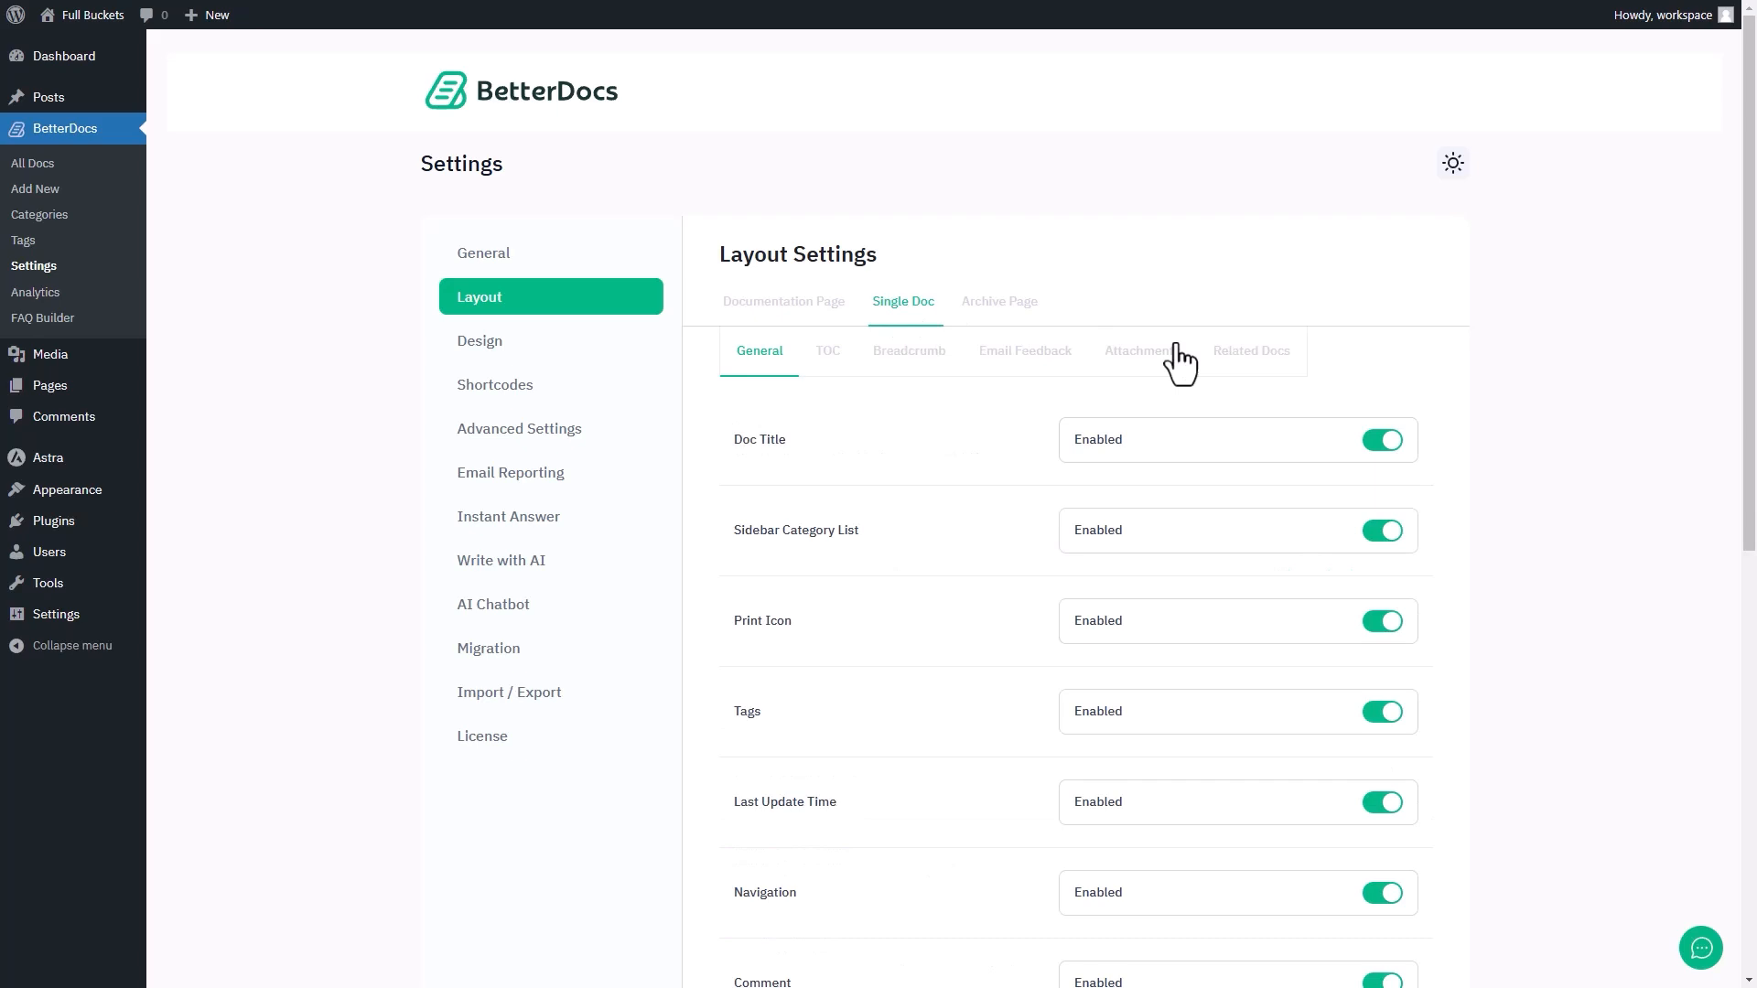
left_click(1251, 349)
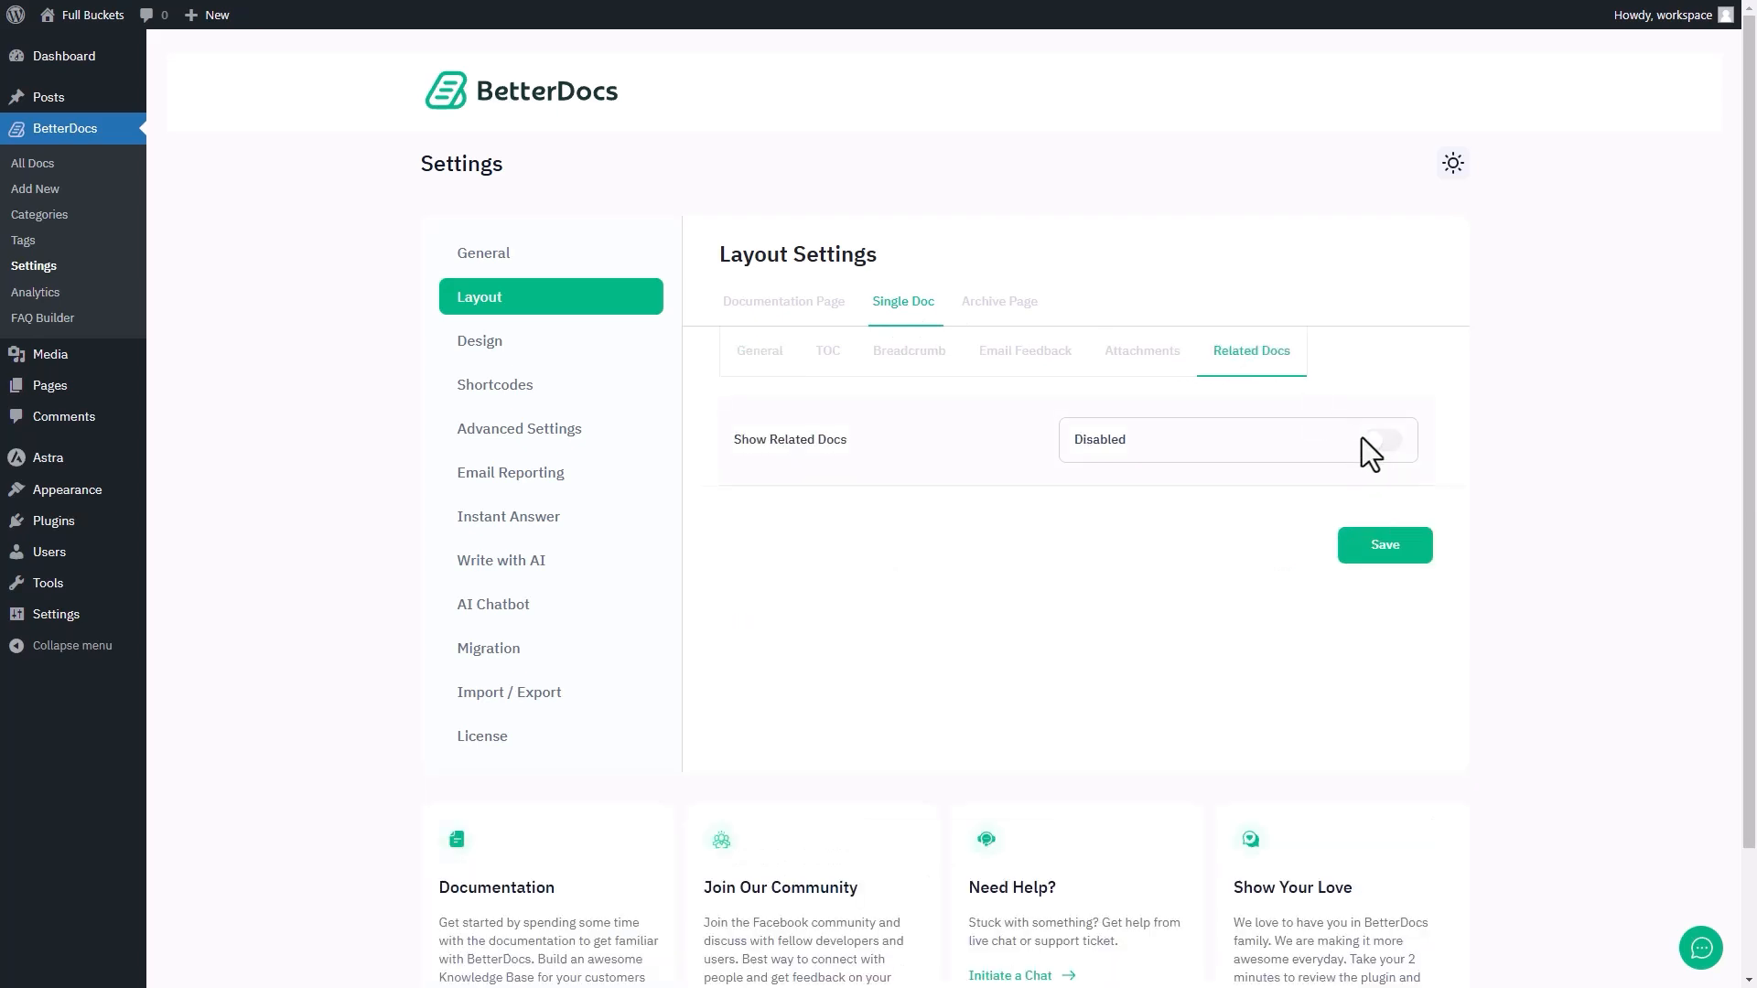
left_click(1383, 439)
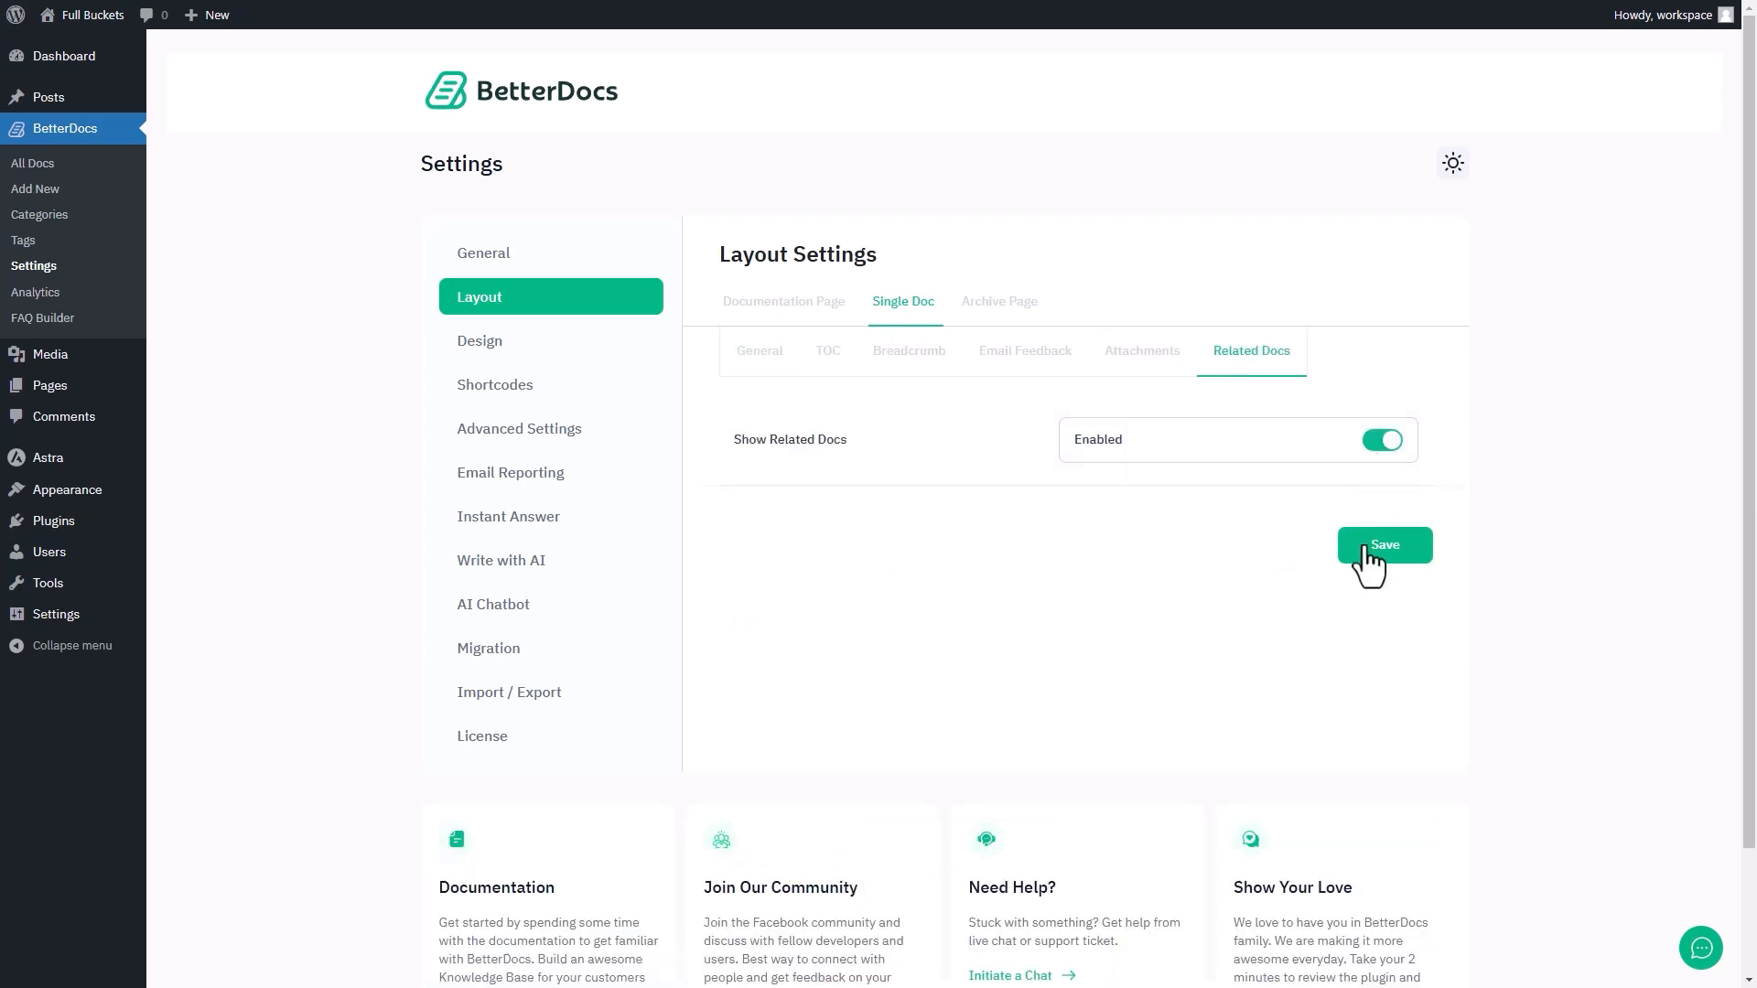
left_click(1384, 545)
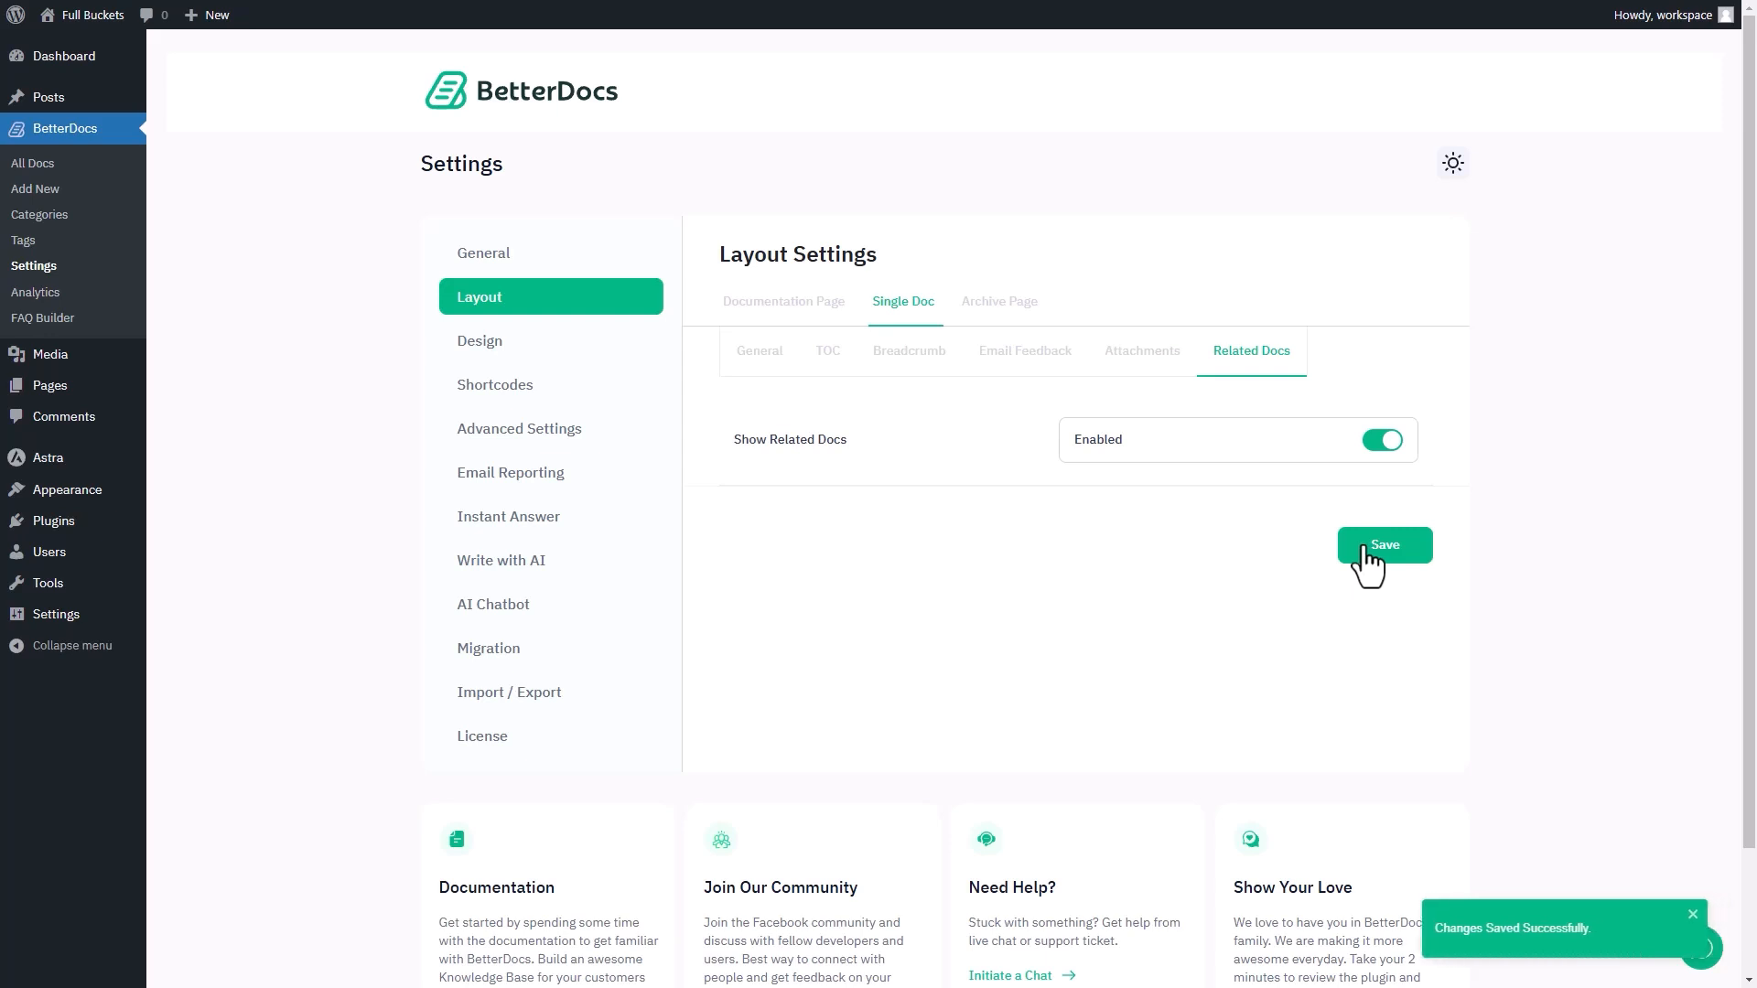
- Edit the 'How to Install and Activate BetterDocs' doc and reach its Related Docs meta box
left_click(33, 163)
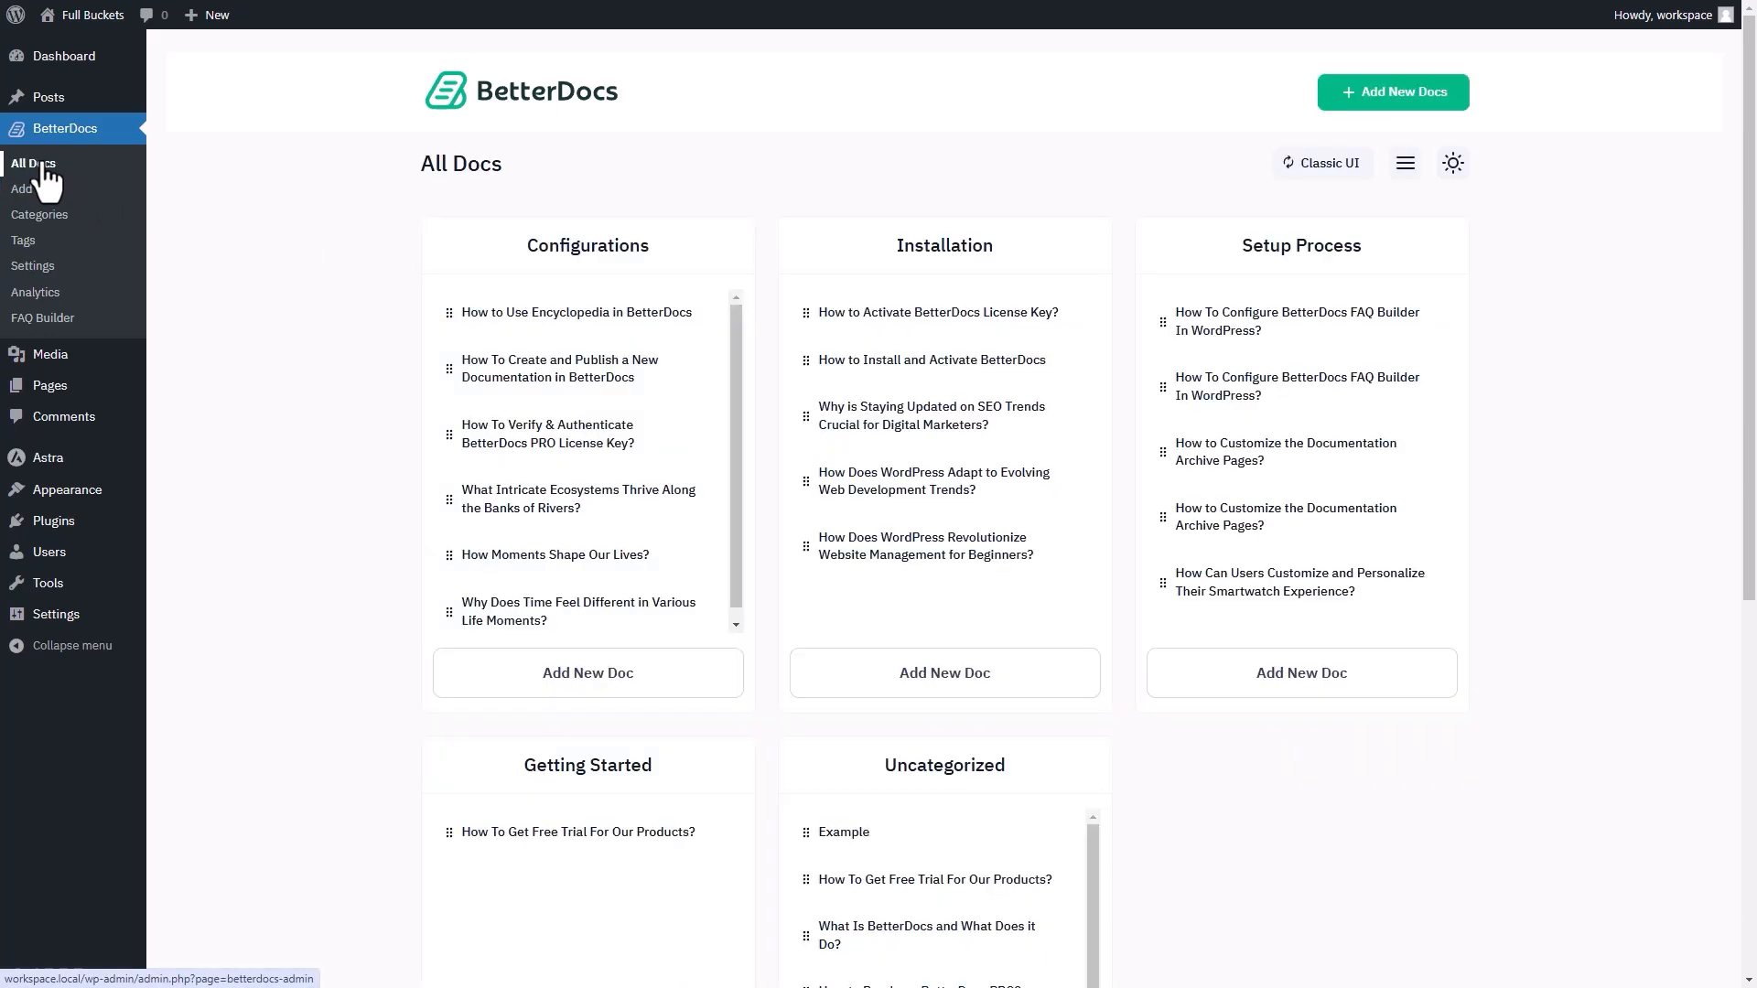
left_click(931, 359)
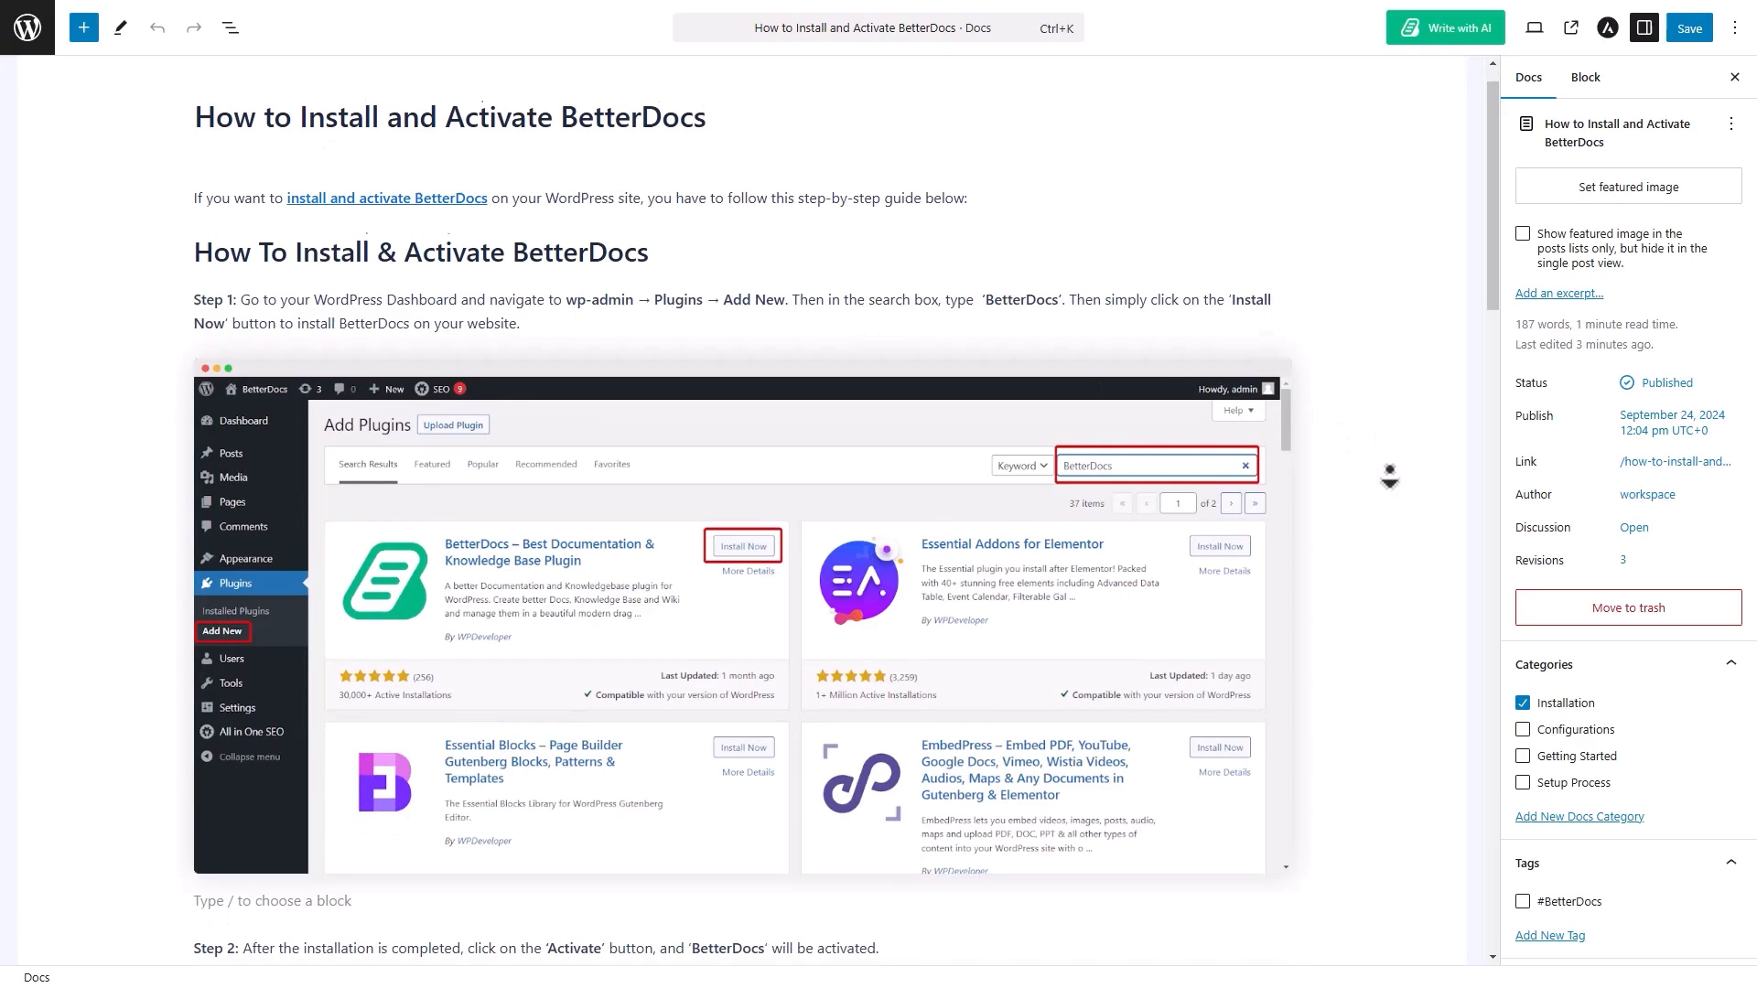
scroll("down", 3)
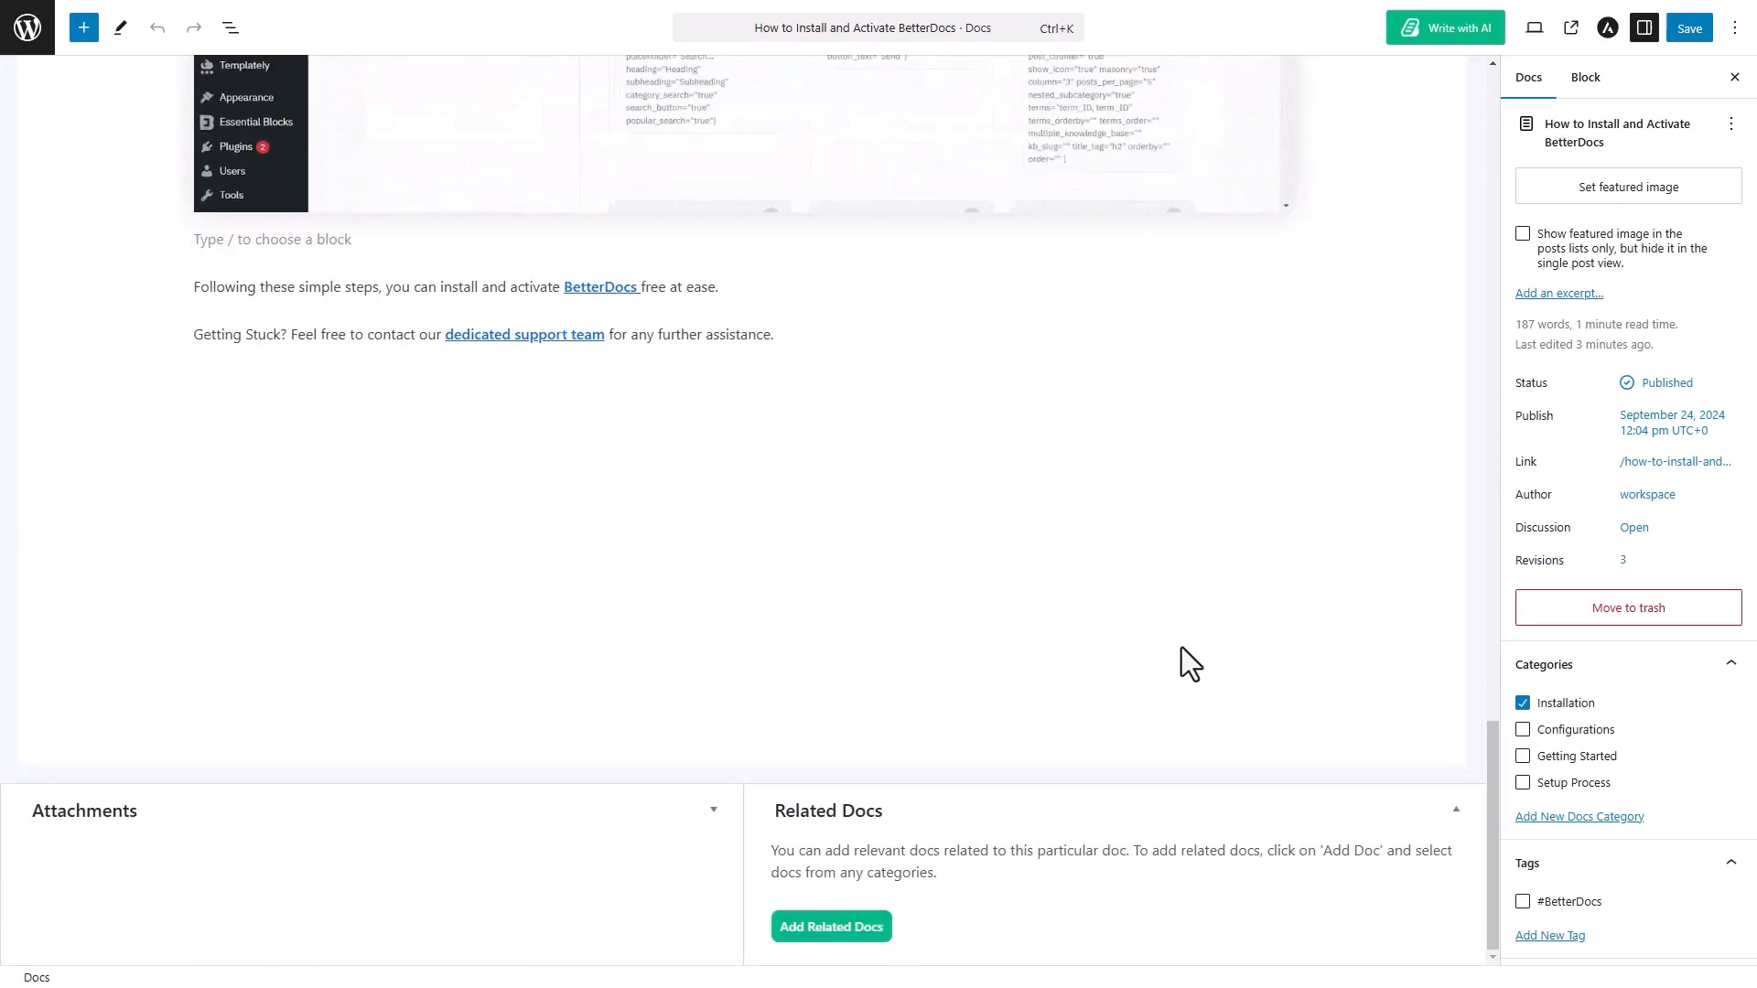
- Add 'How to Activate BetterDocs License Key?' from the Installation category as a related doc, then view the live page
left_click(831, 926)
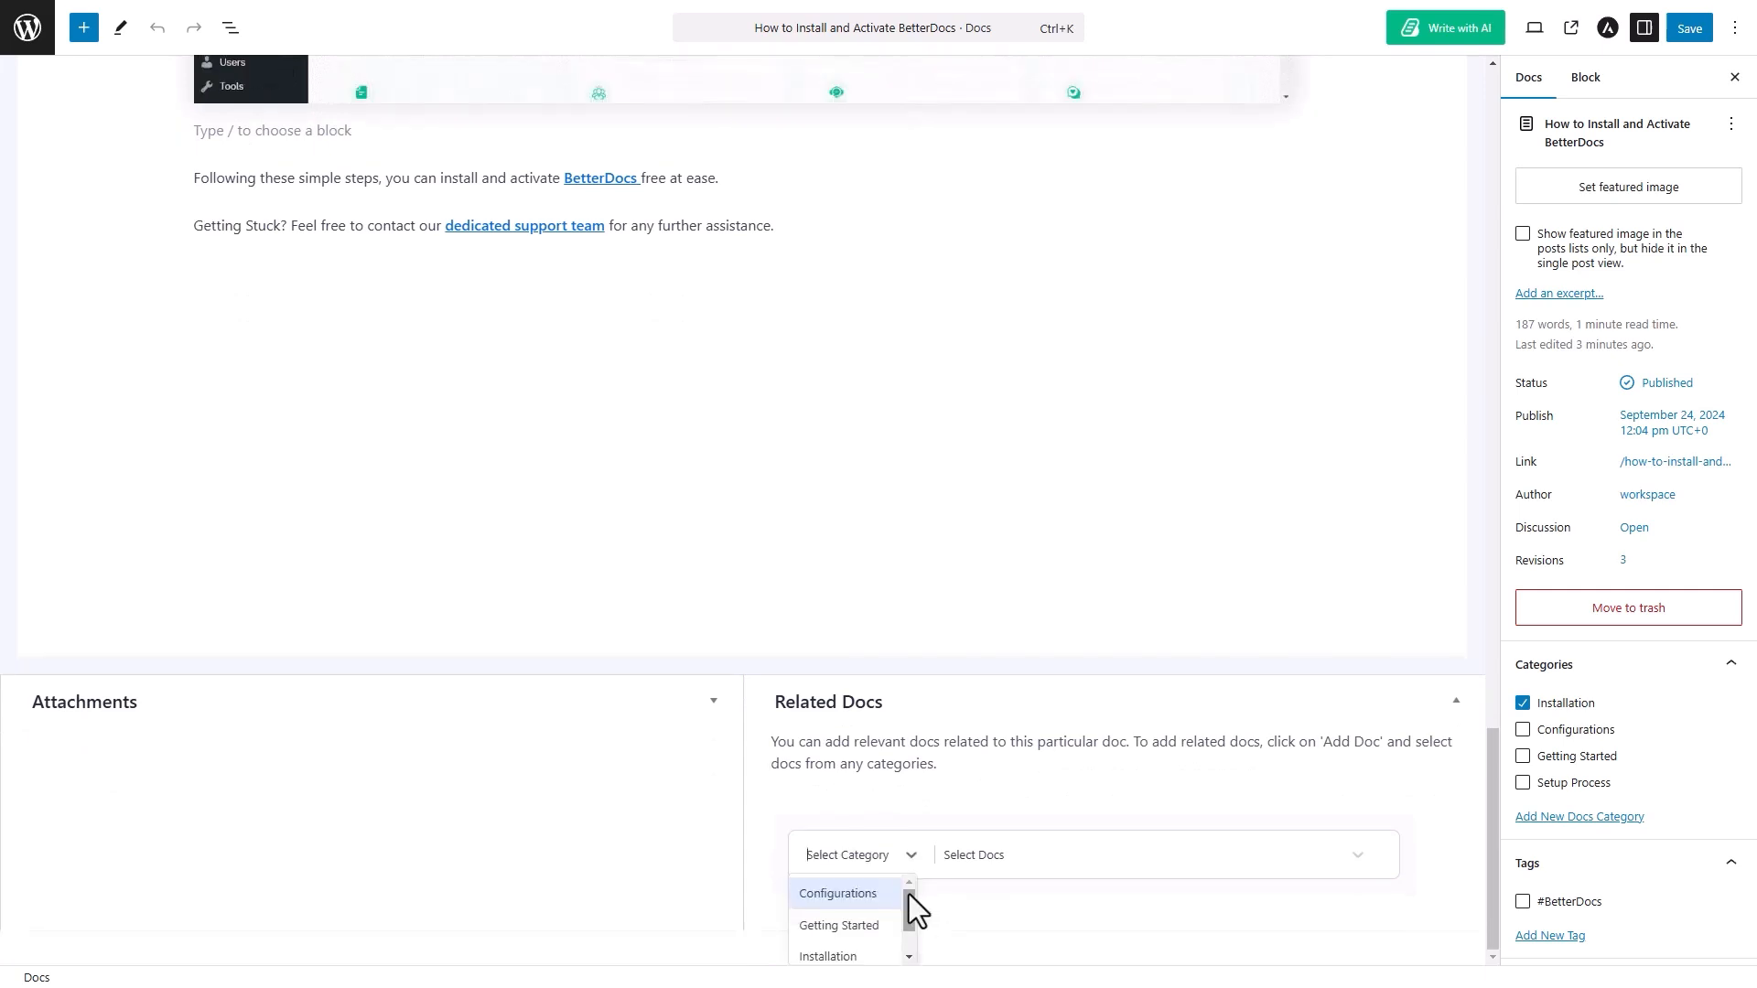
left_click(827, 955)
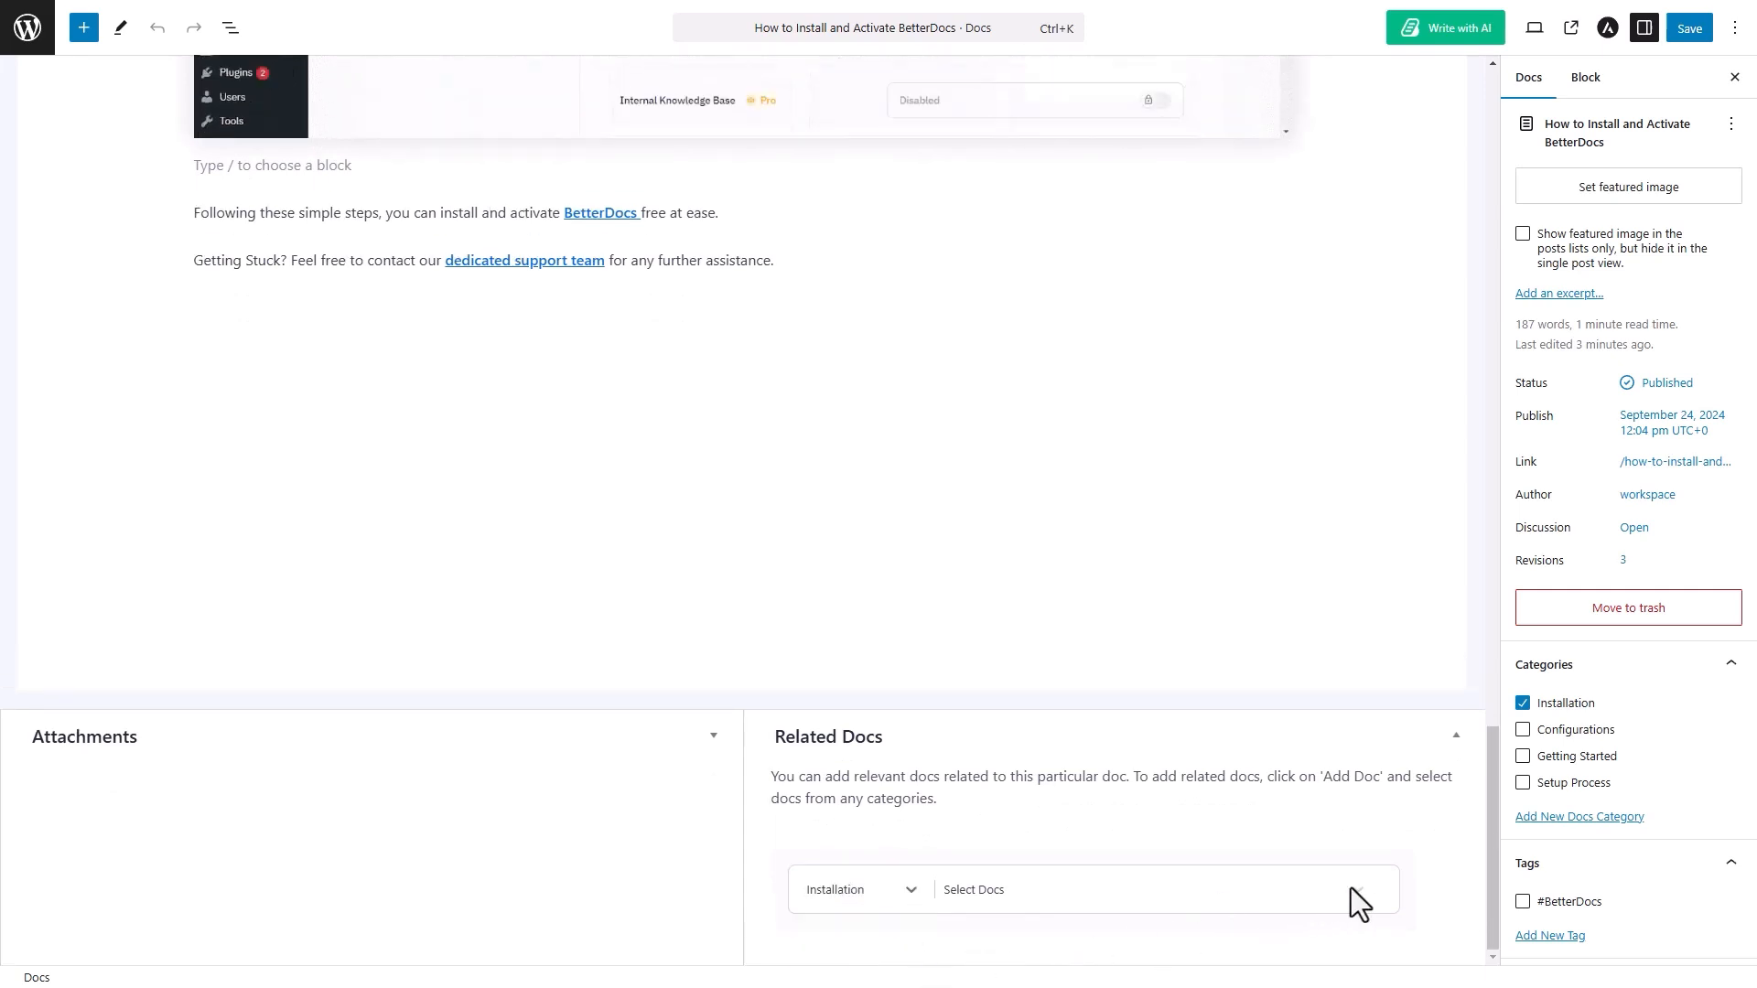
left_click(999, 890)
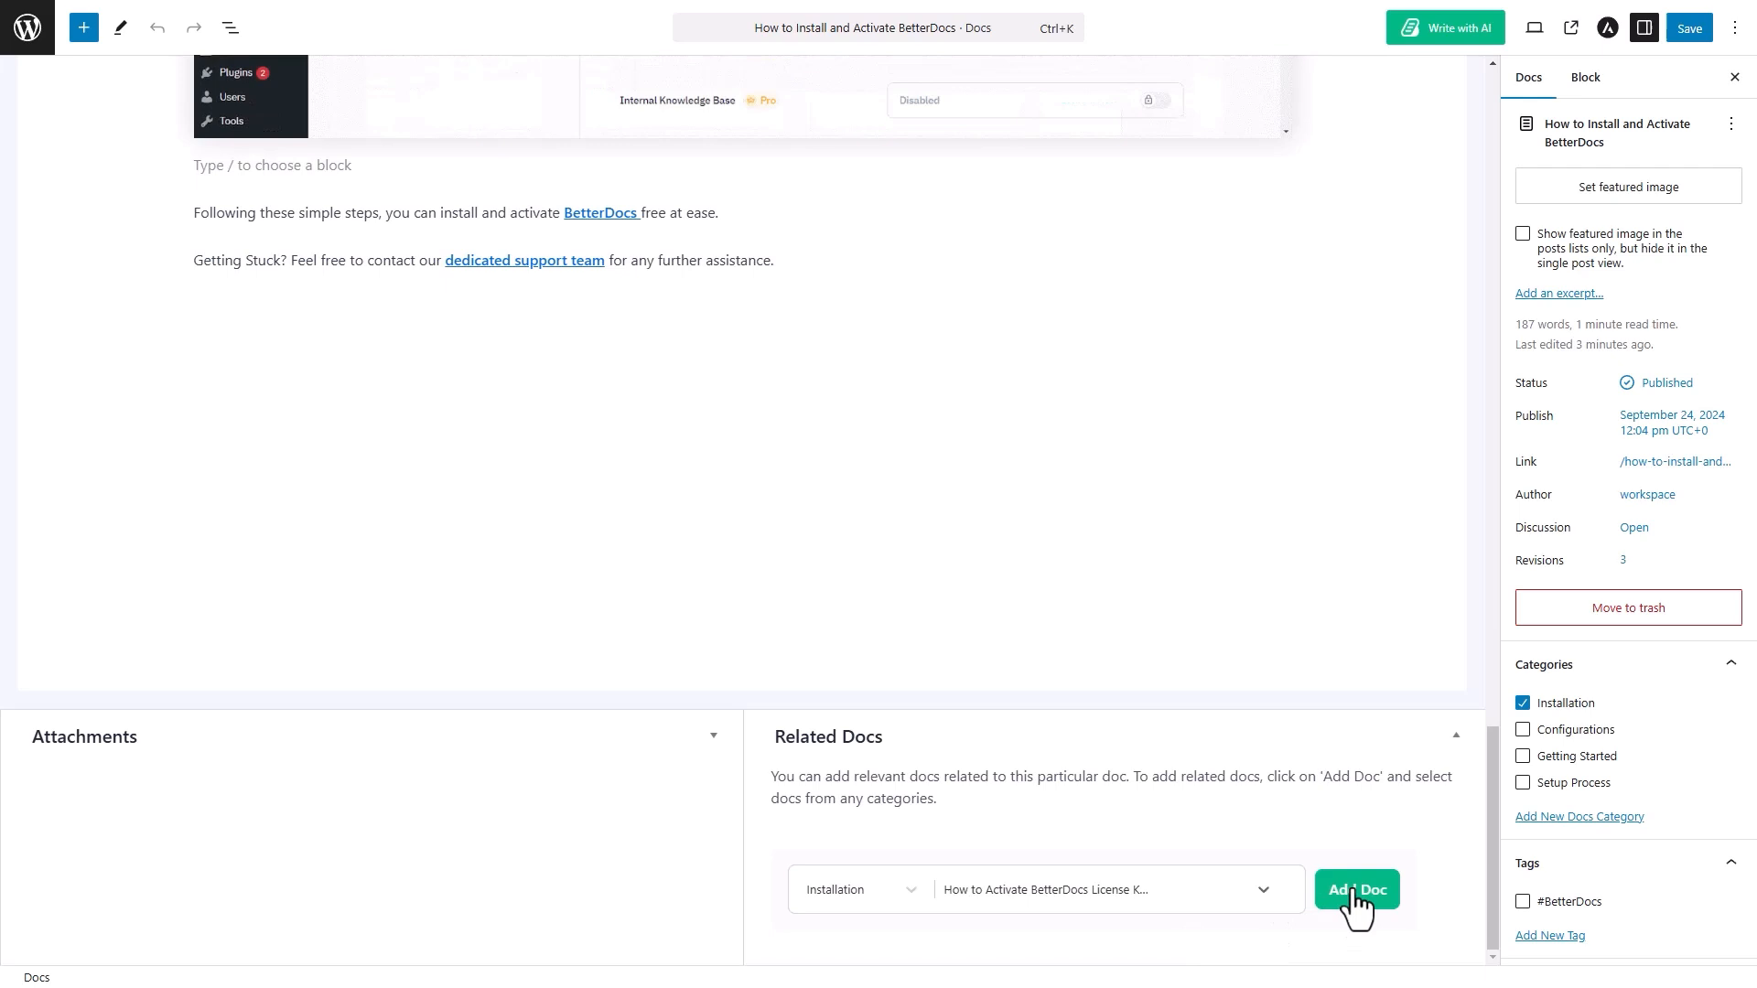
left_click(1360, 890)
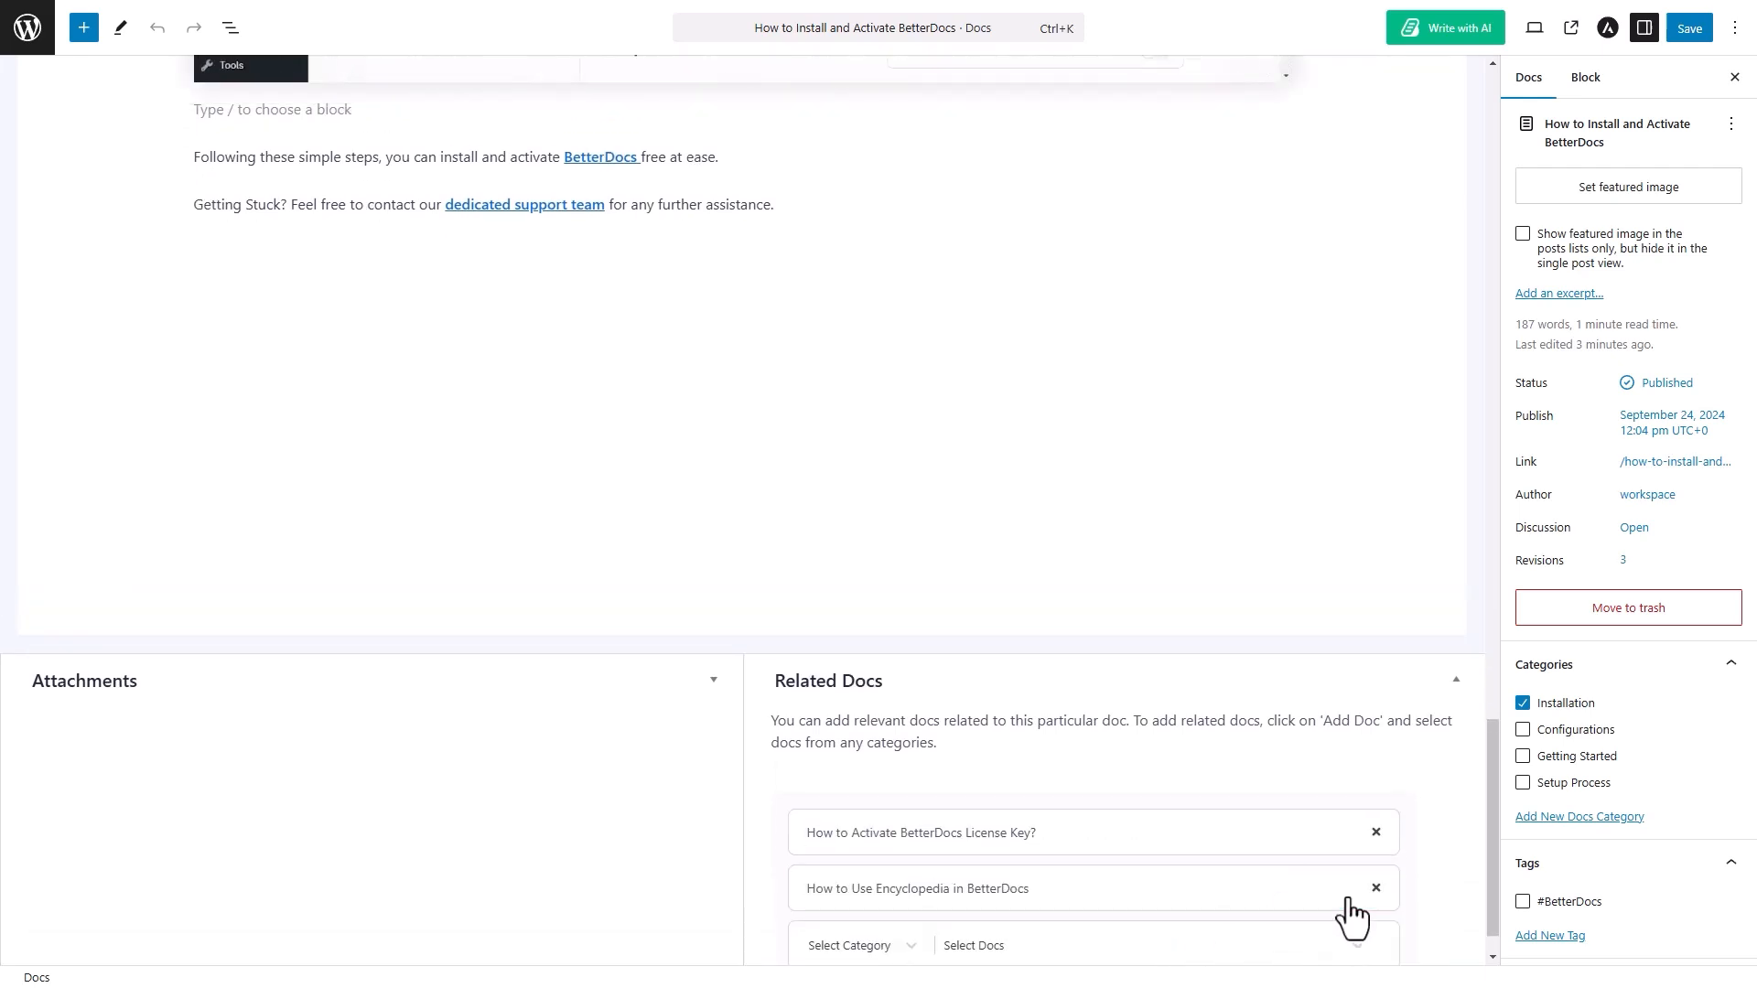
left_click(1688, 25)
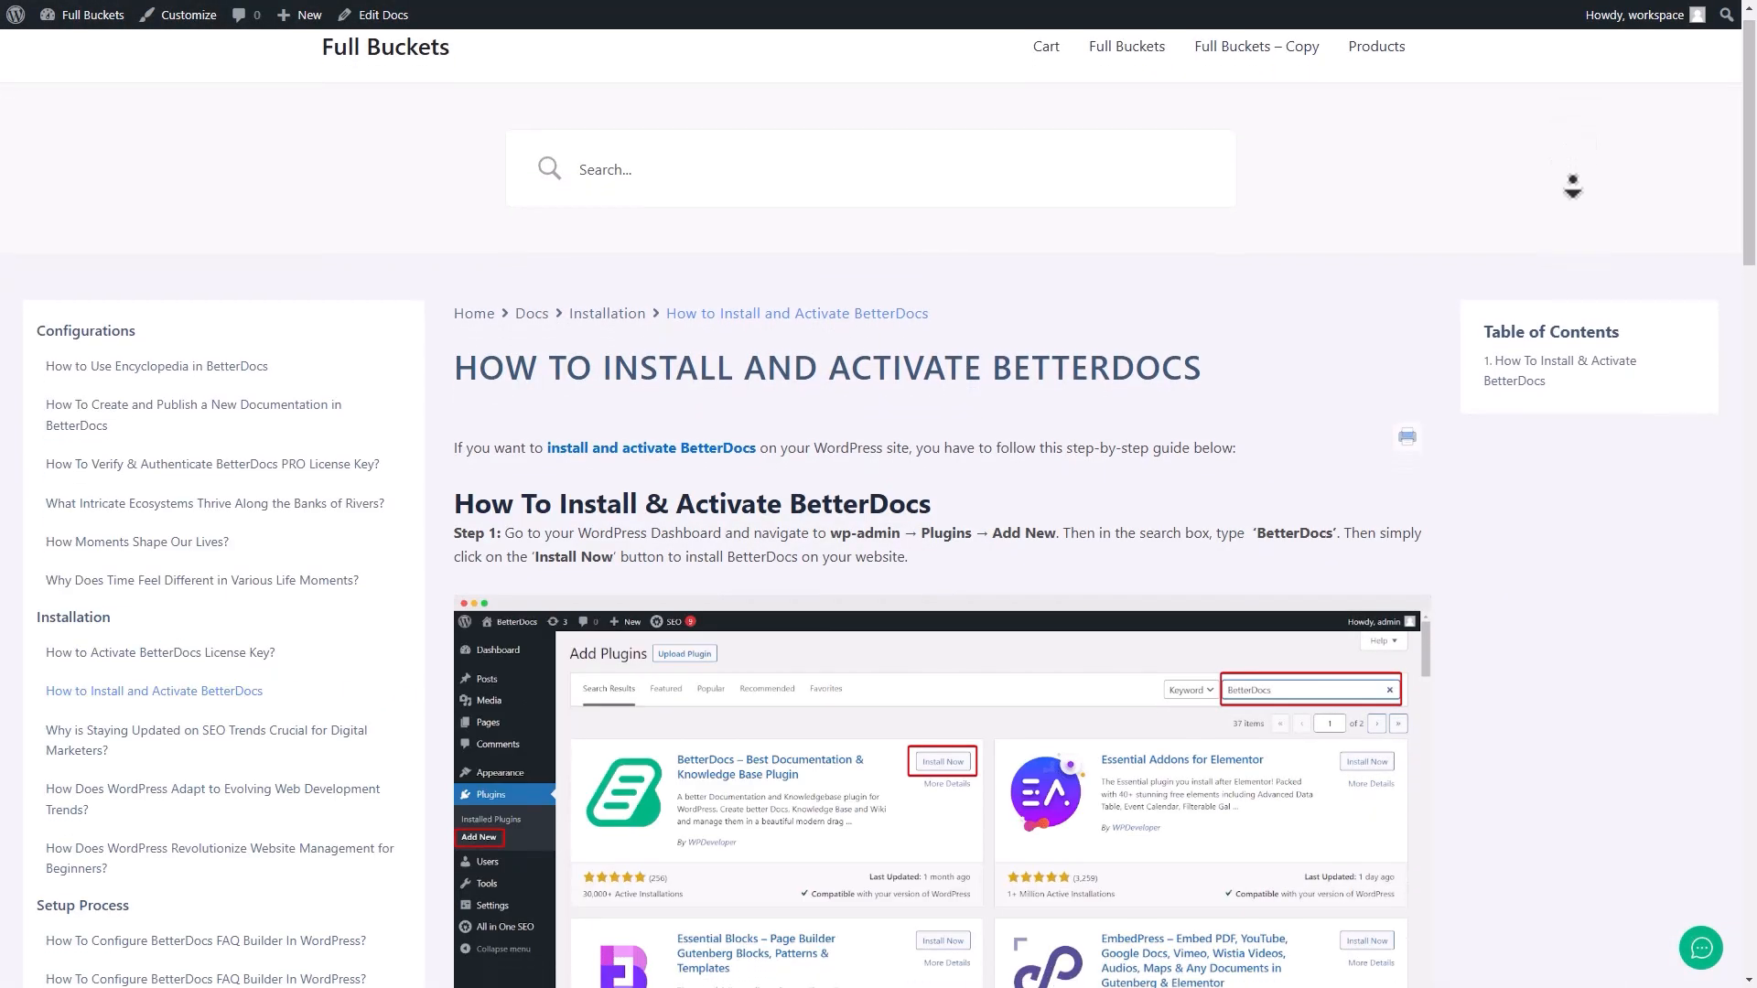
- Scroll the live doc page down to its Related Docs section at the bottom
scroll("down", 3)
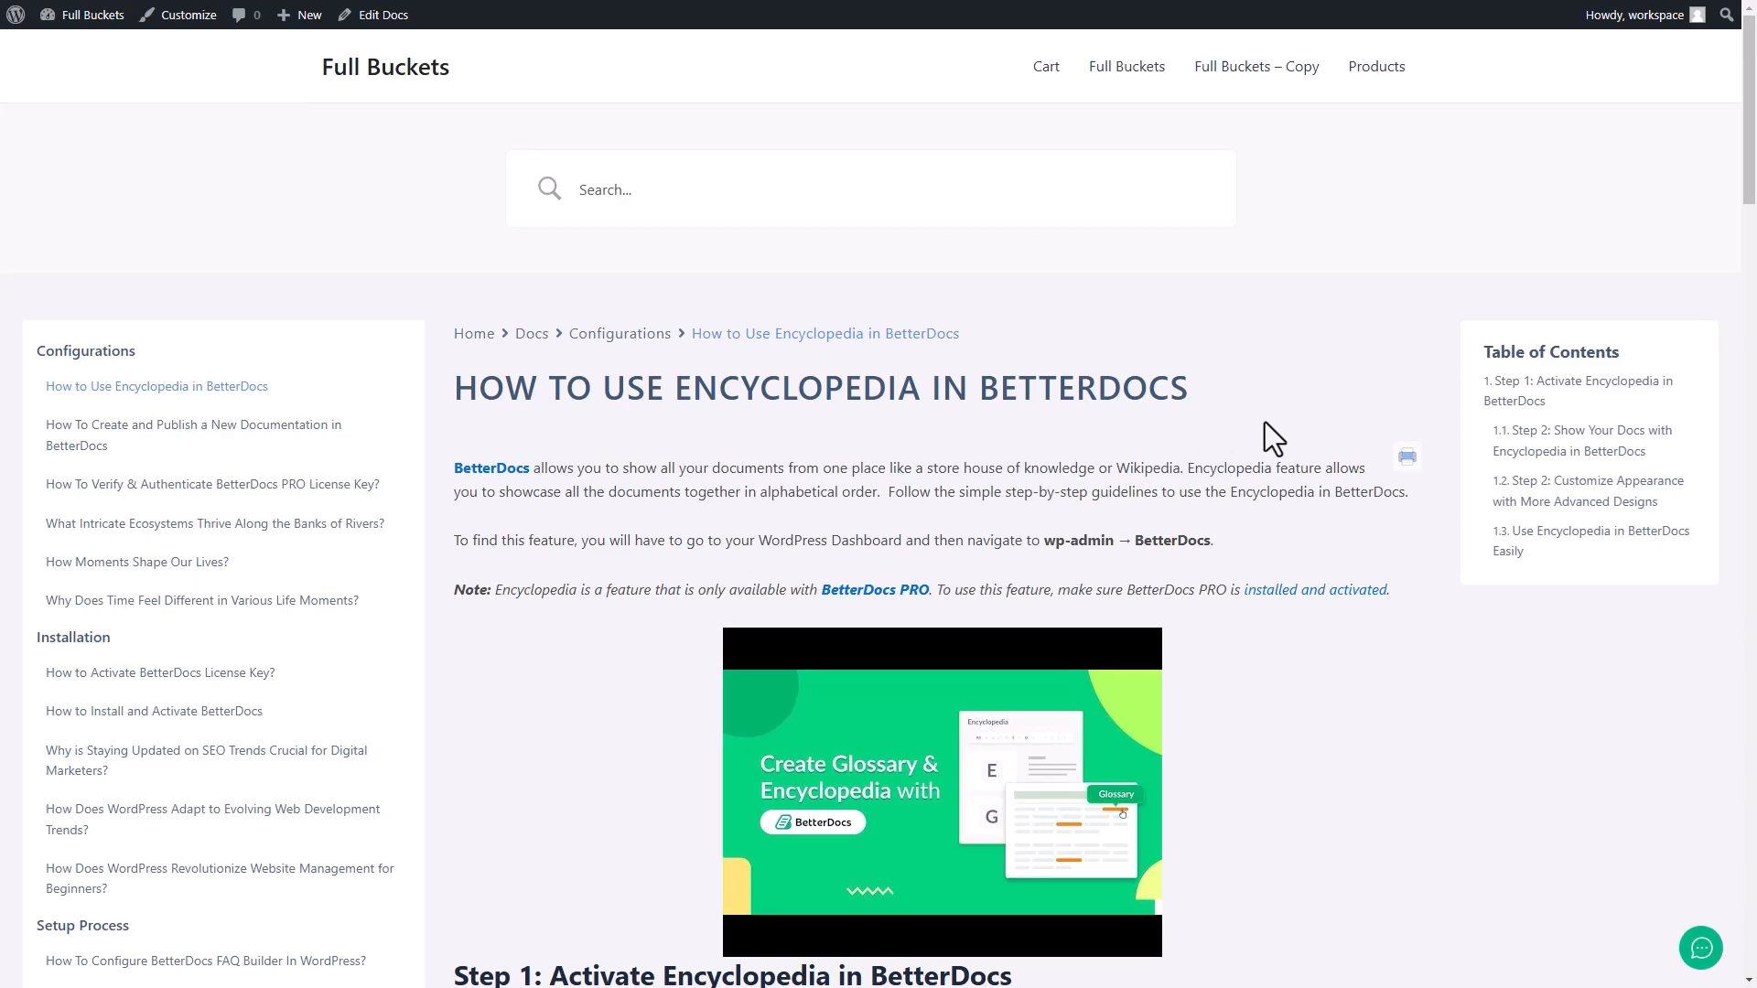
scroll("down", 3)
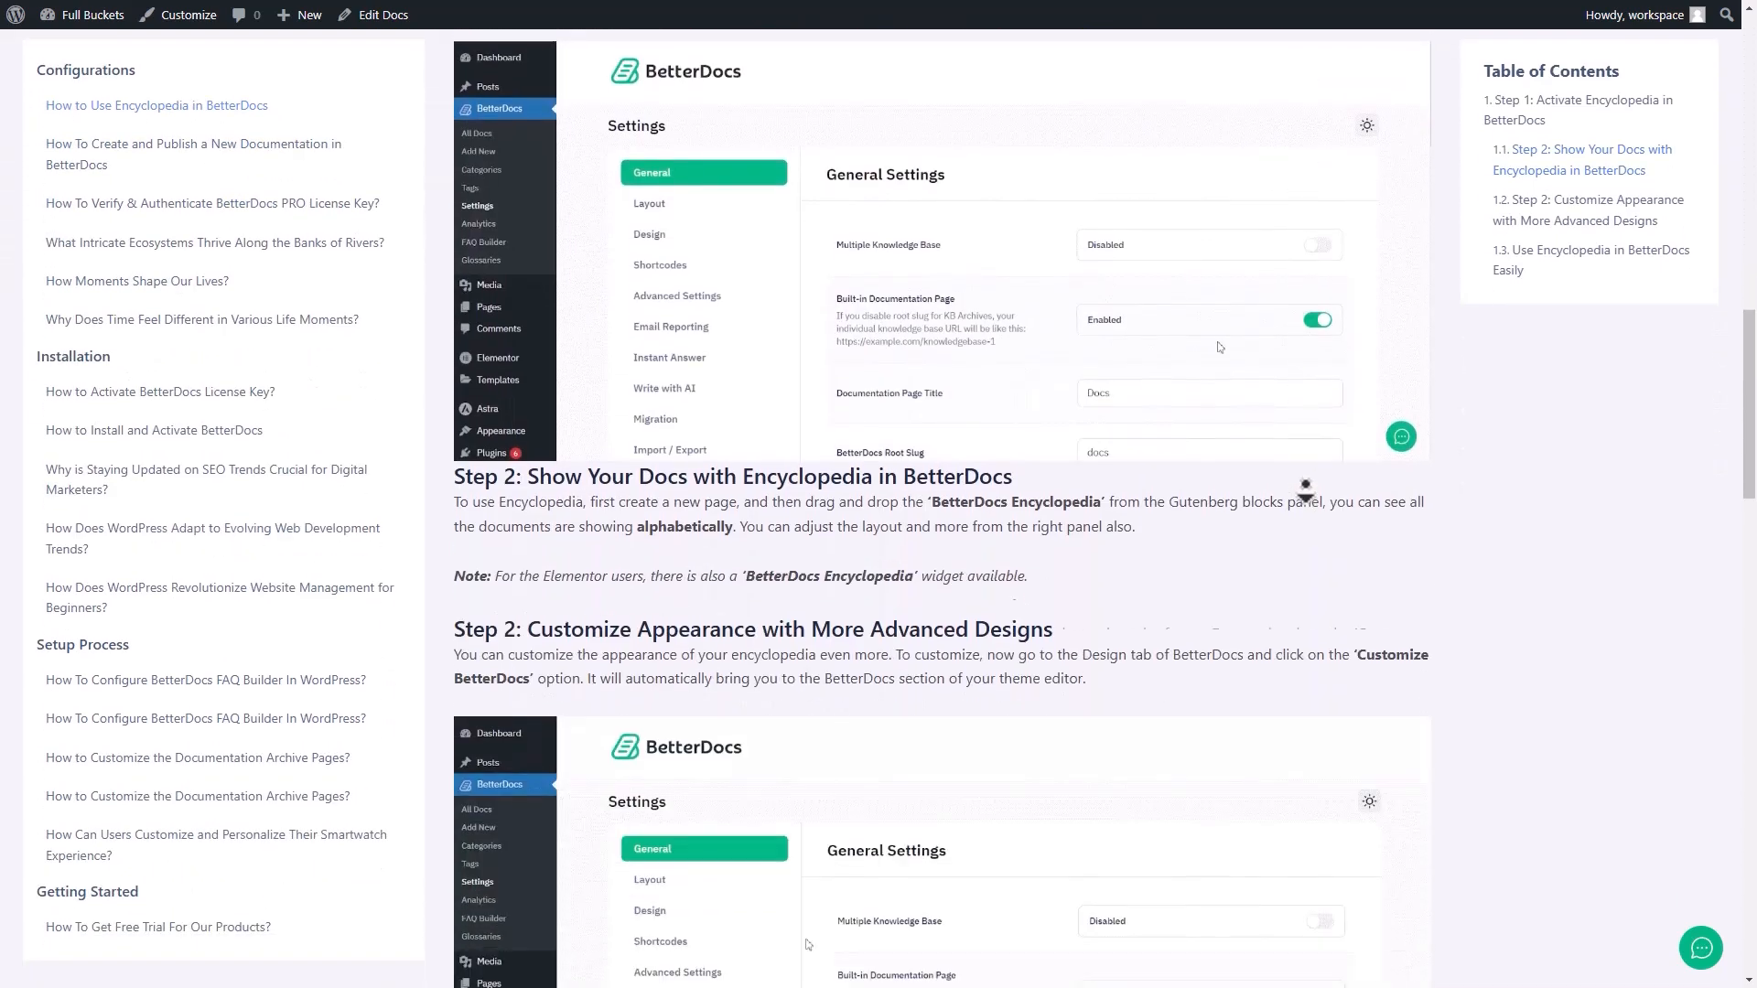
scroll("down", 3)
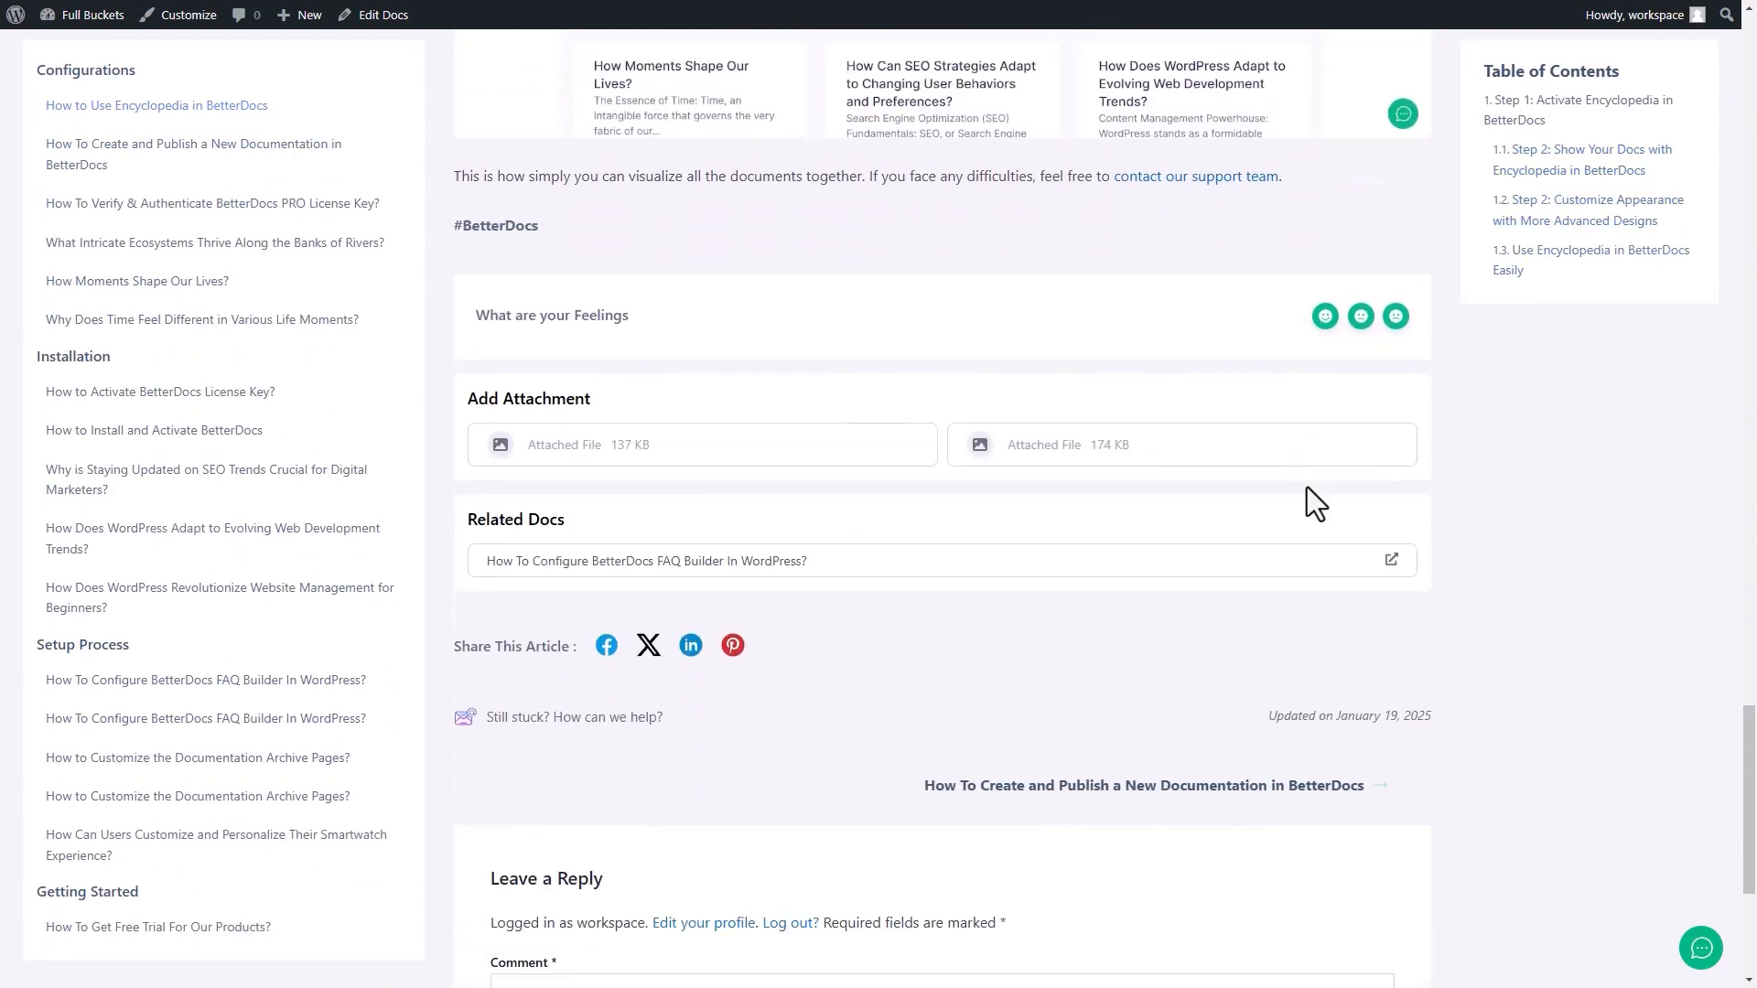